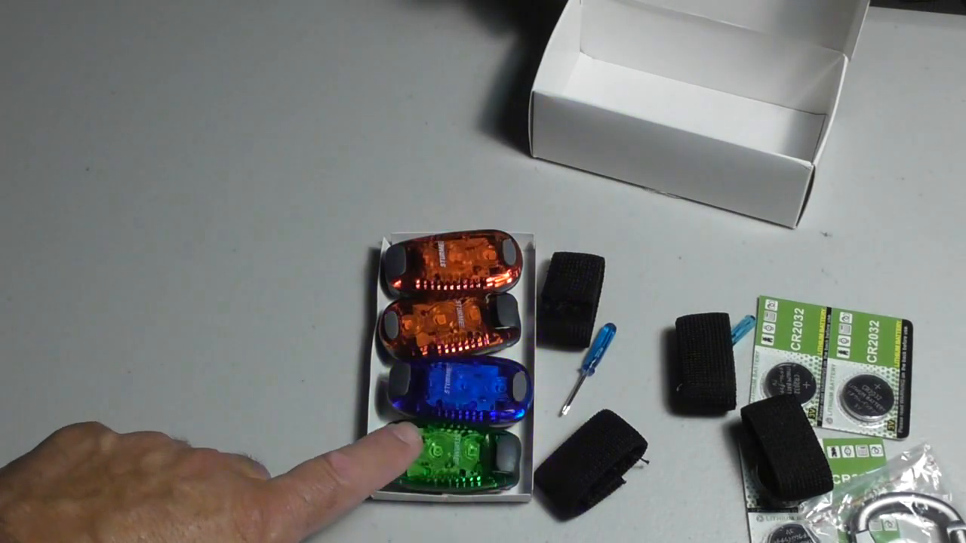
pyautogui.click(445, 453)
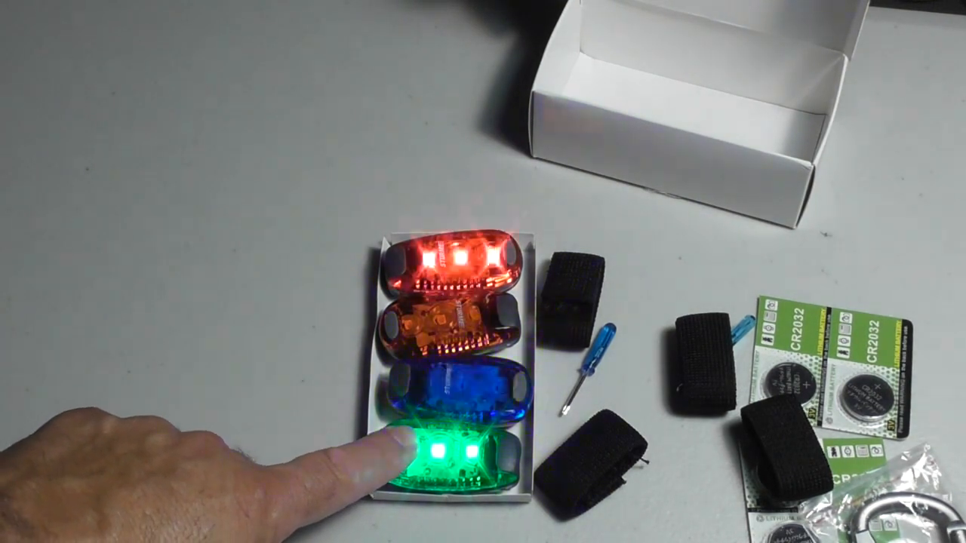